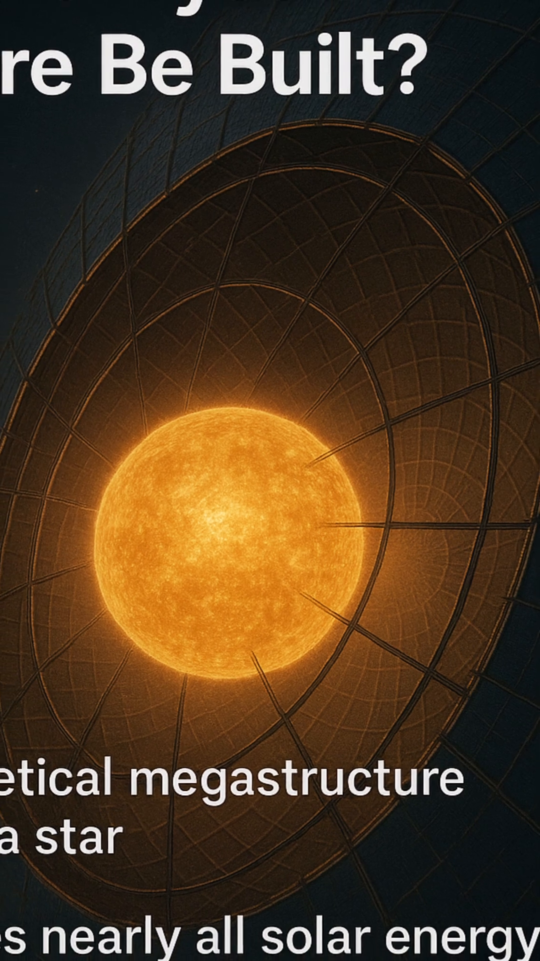
{"action": "scroll", "scroll_direction": "down", "scroll_amount": 3}
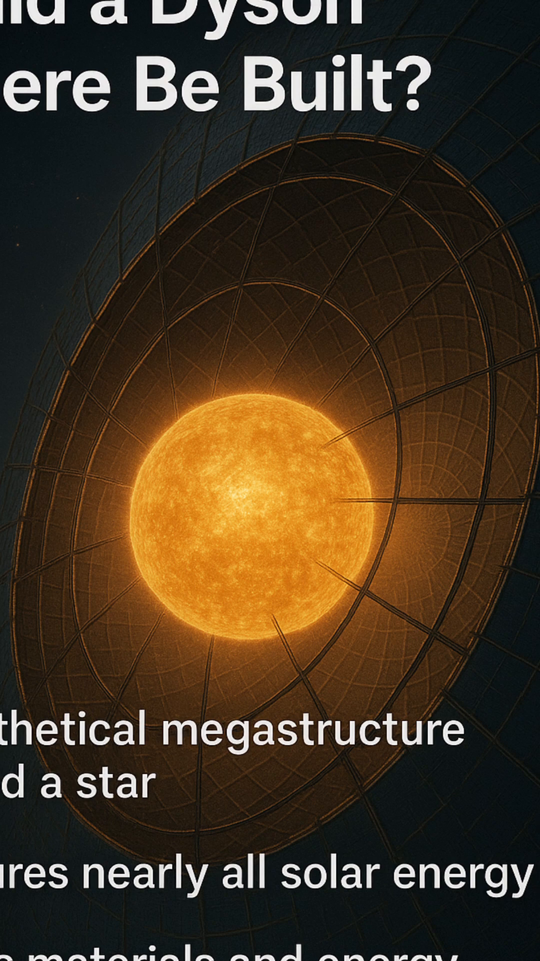